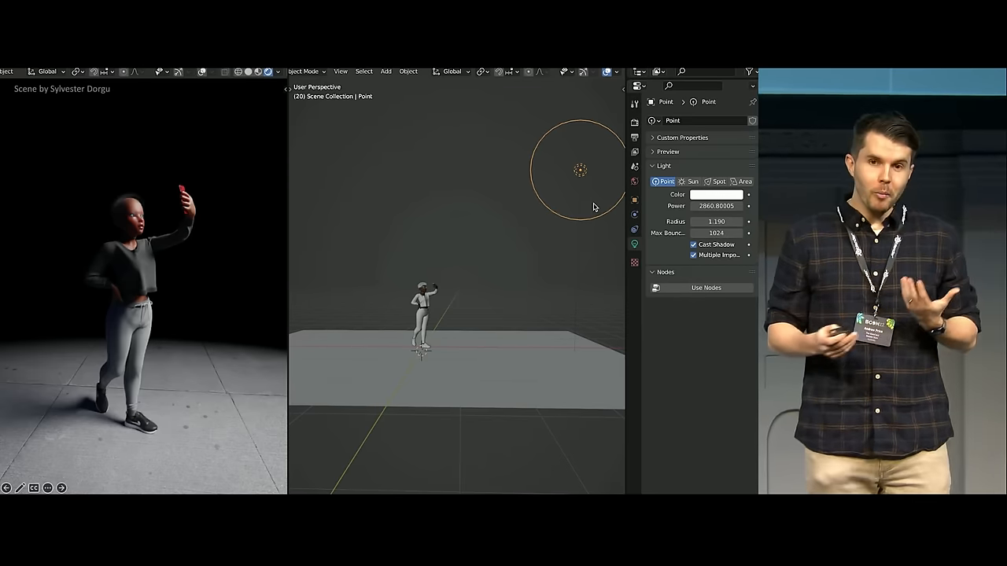
- Raise the sphere's Principled BSDF roughness from 0.1 to 0.26 for soft, blurry reflections
{"action": "left_click_drag", "start_coordinate": [580, 167], "coordinate": [460, 265]}
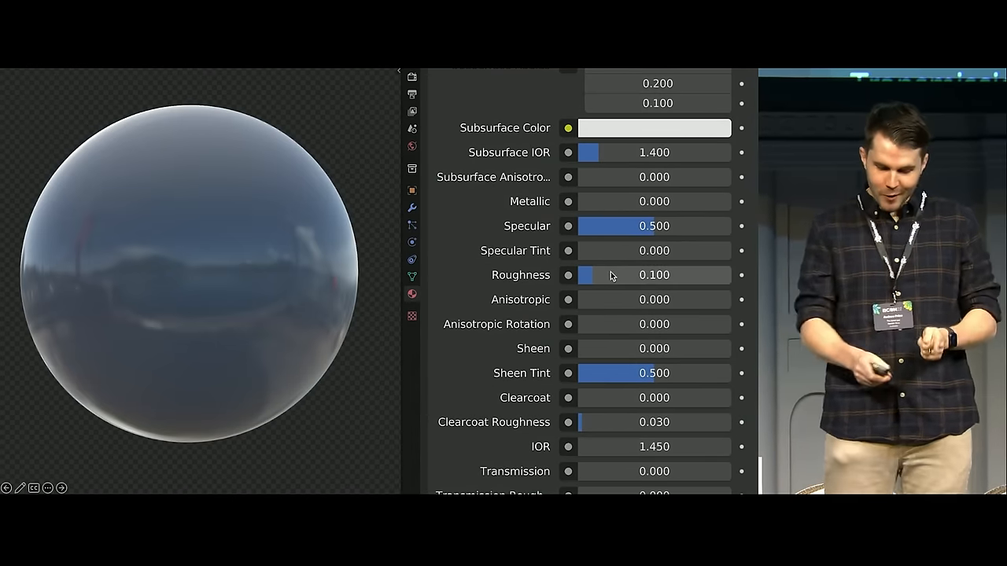
{"action": "left_click_drag", "start_coordinate": [586, 275], "coordinate": [617, 274]}
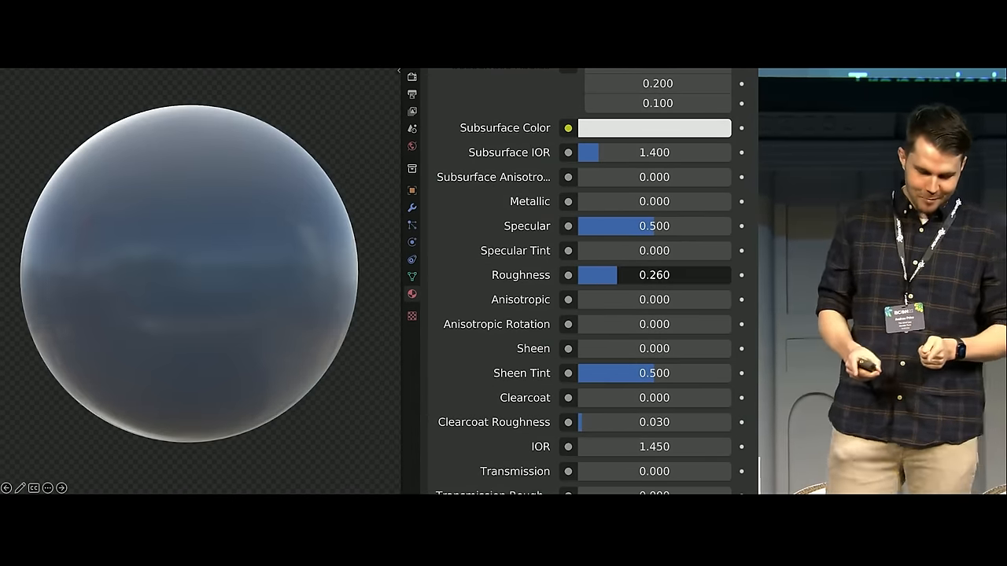